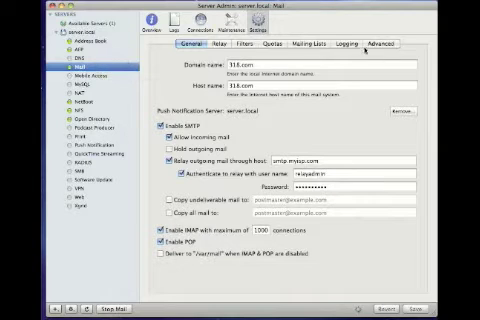
- Open the Mail service's Advanced Data Store settings to add a new partition
left_click(378, 44)
type("mail2")
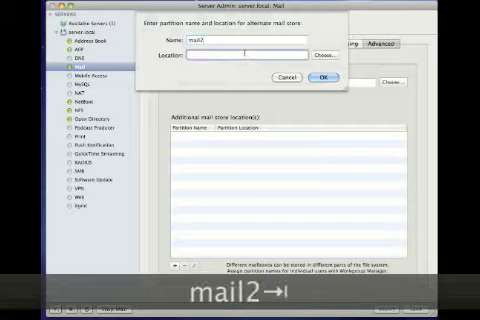
- Set the mail2 partition location to /Volumes/PromiseVtrak/Mail and confirm it
type("/Volumes/")
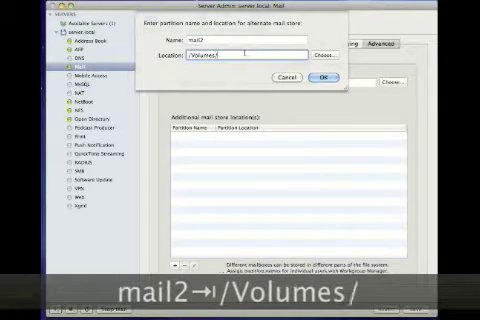
type("PromiseVtrak/Mail")
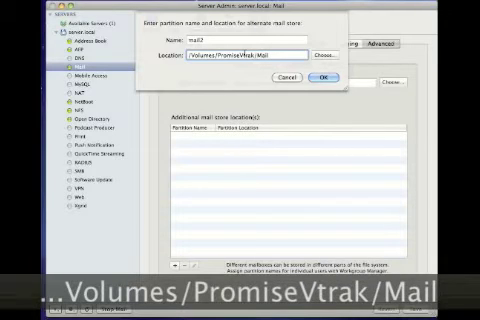
left_click(324, 76)
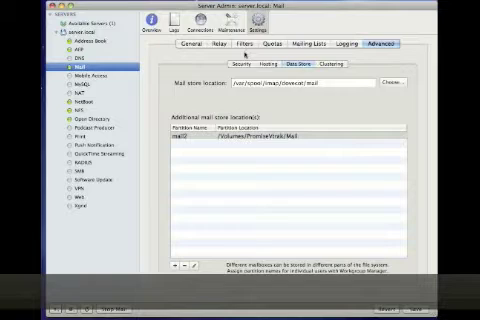